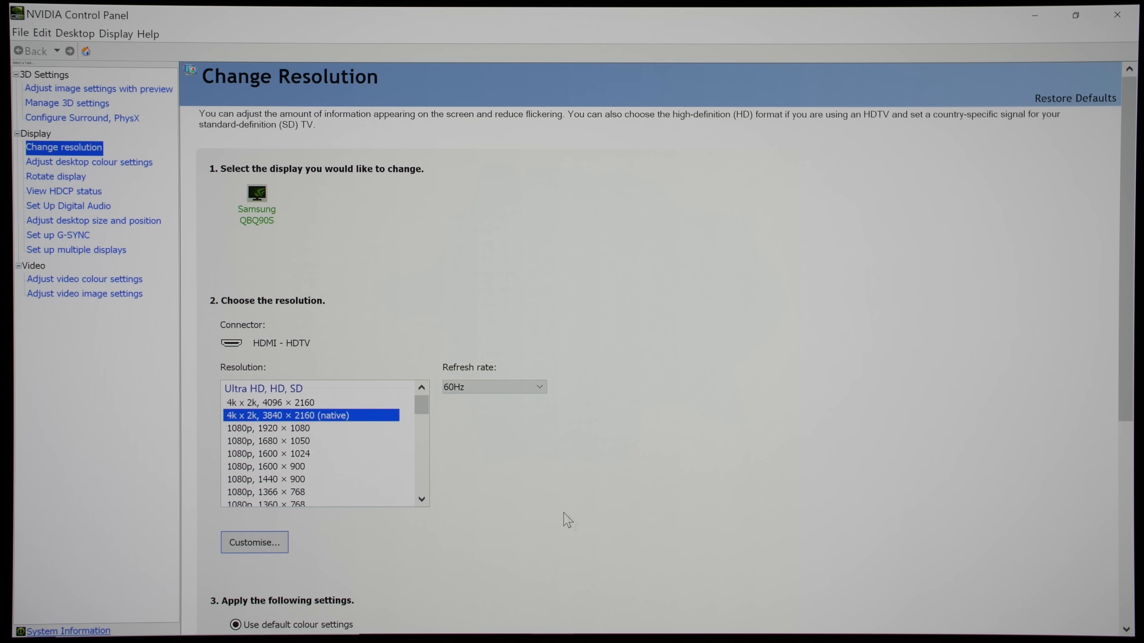
- Apply the PC 3840 × 2160 resolution at 144Hz and keep the changed desktop configuration
scroll(down, 3)
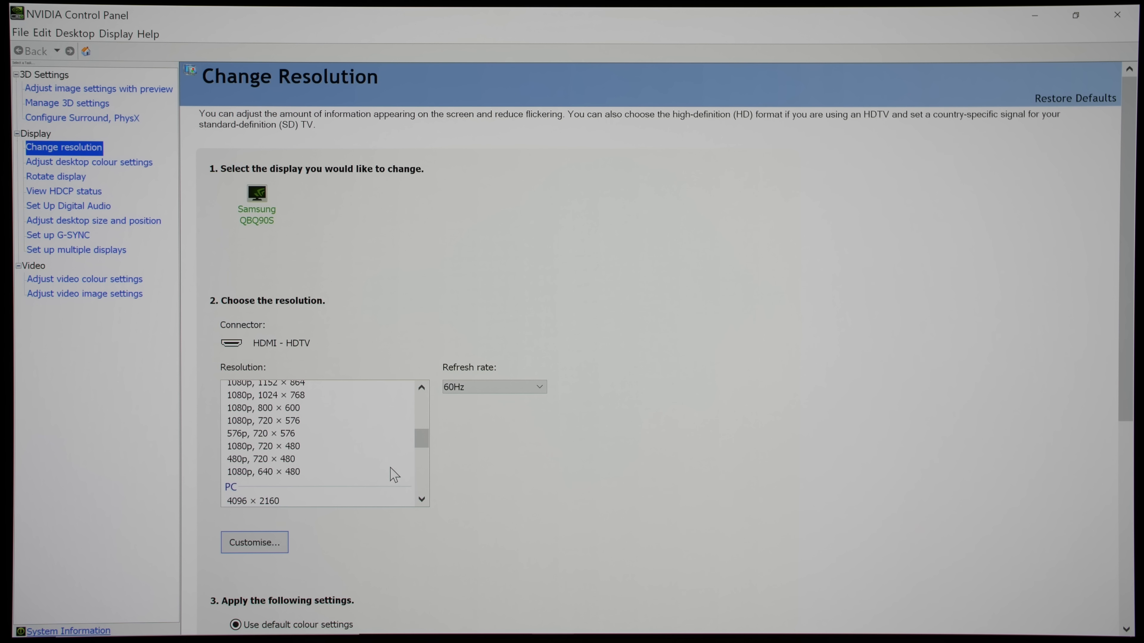
click(253, 438)
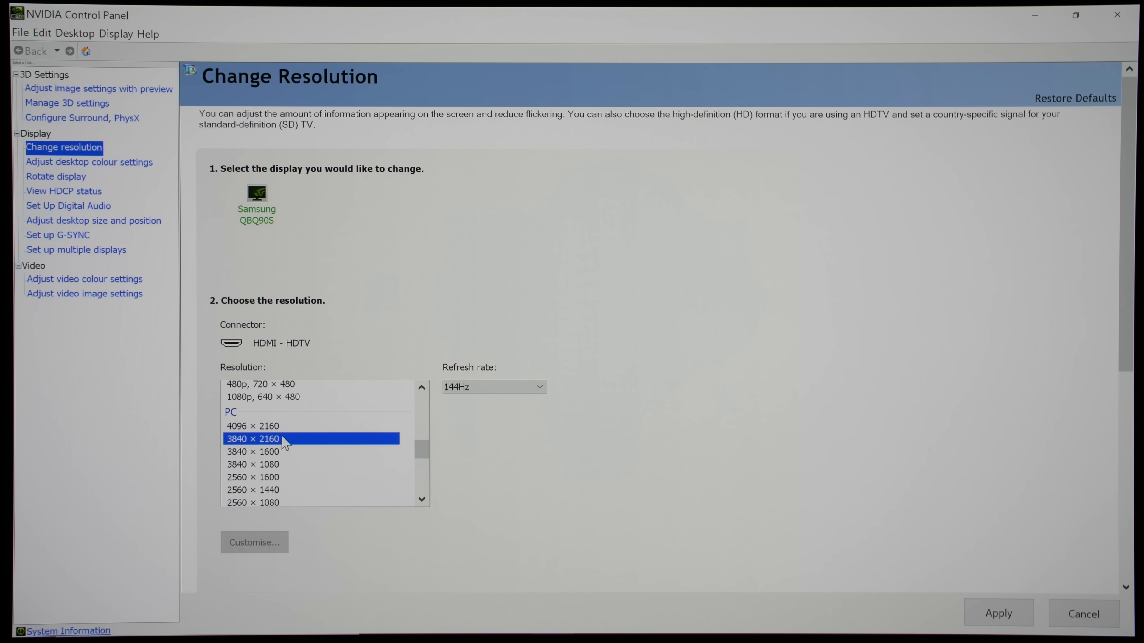
click(997, 613)
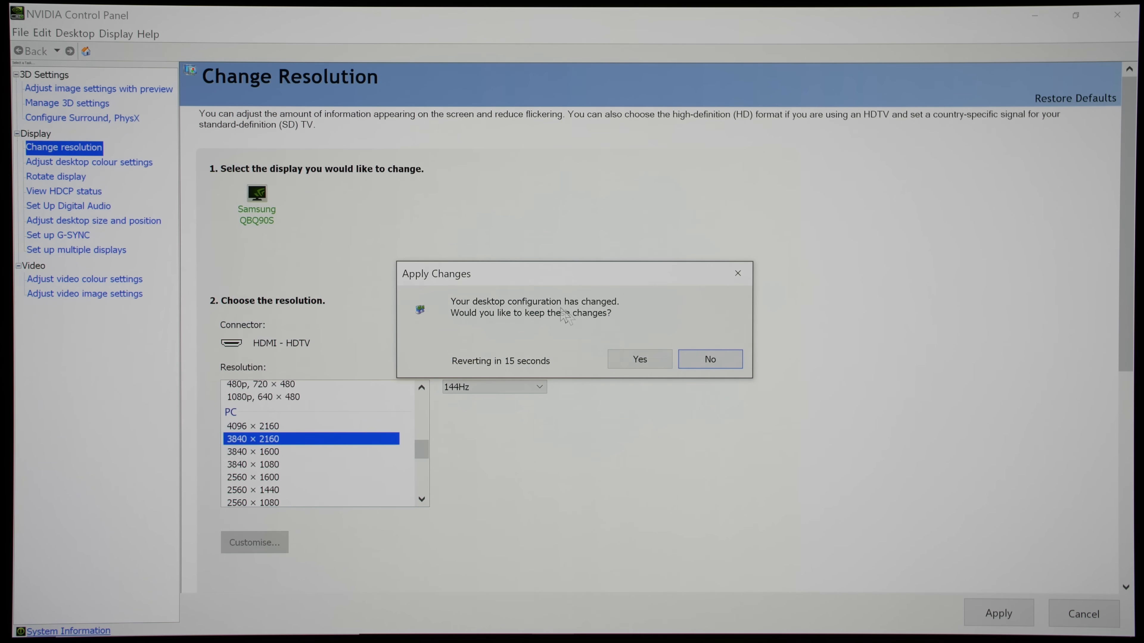
click(638, 359)
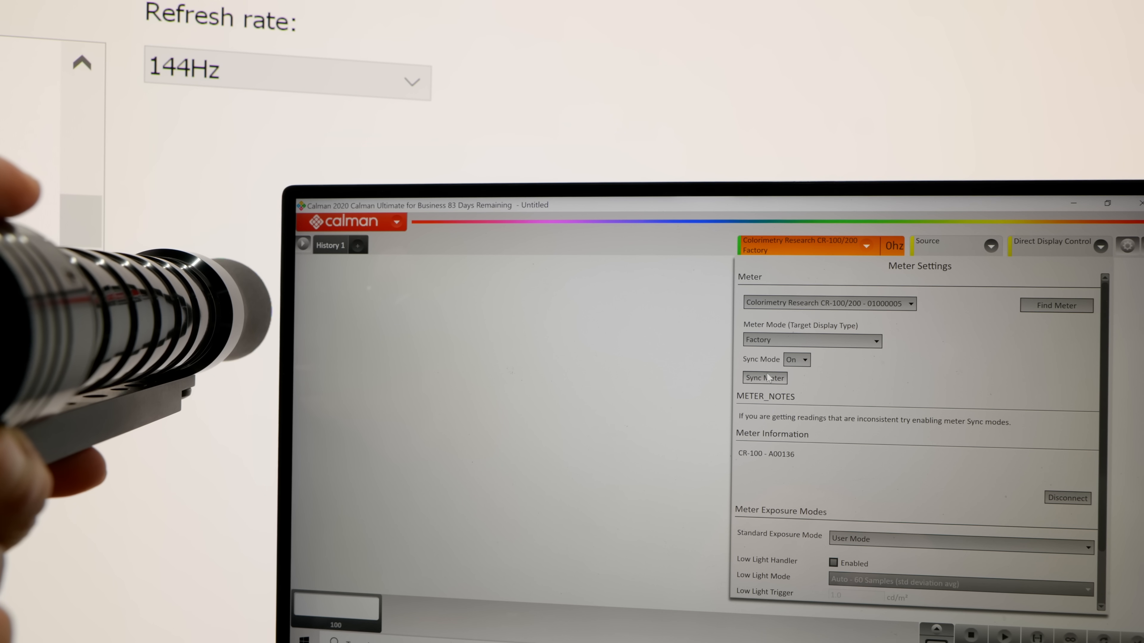
- Sync the CR-100 meter to the display and start its initialization
click(764, 377)
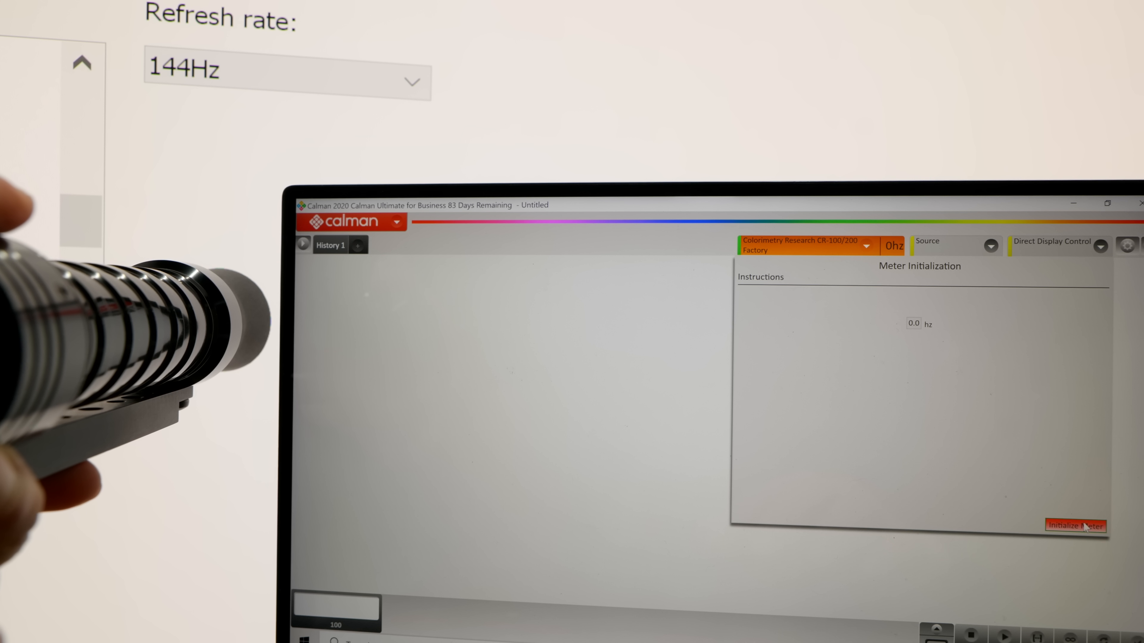
click(1076, 524)
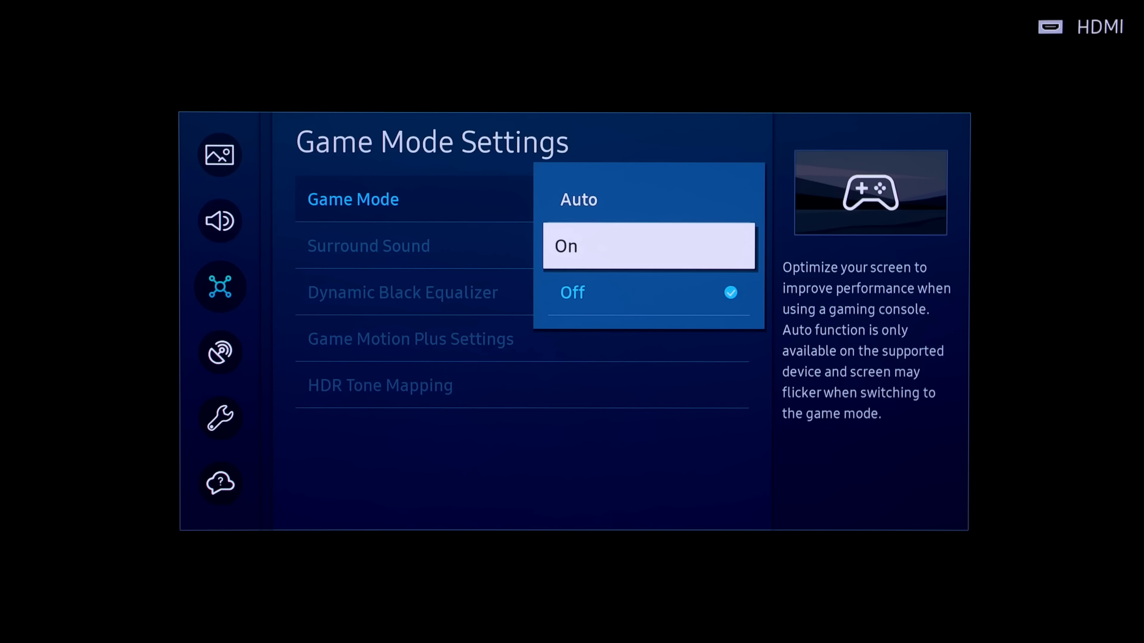
- Set Game Mode to On in the TV's Game Mode Settings
click(648, 246)
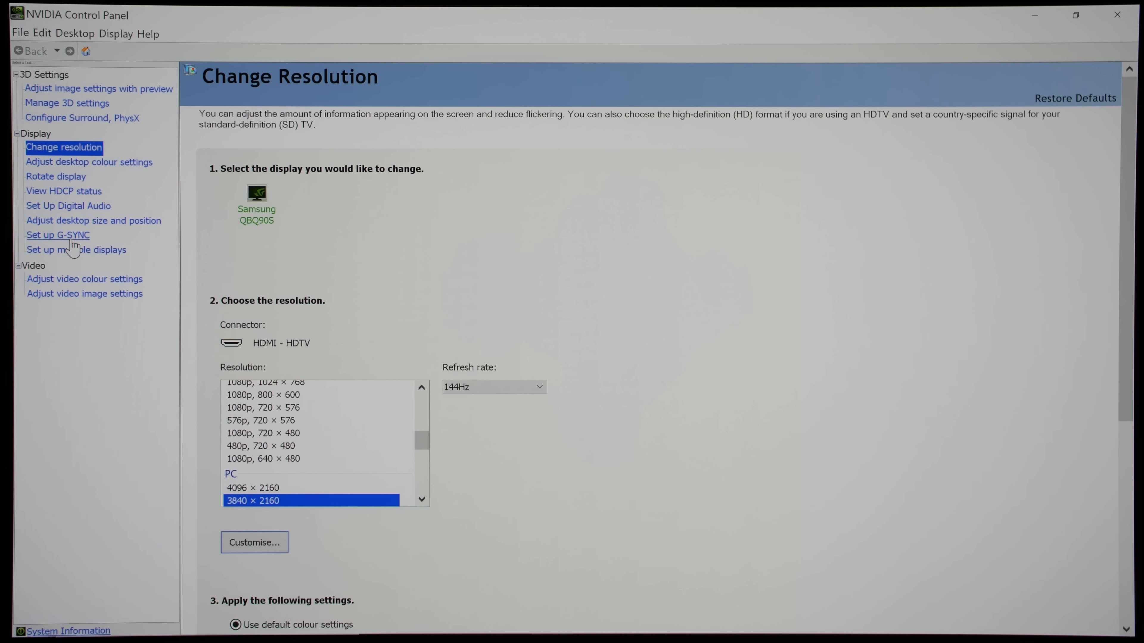
mouse_move(74, 246)
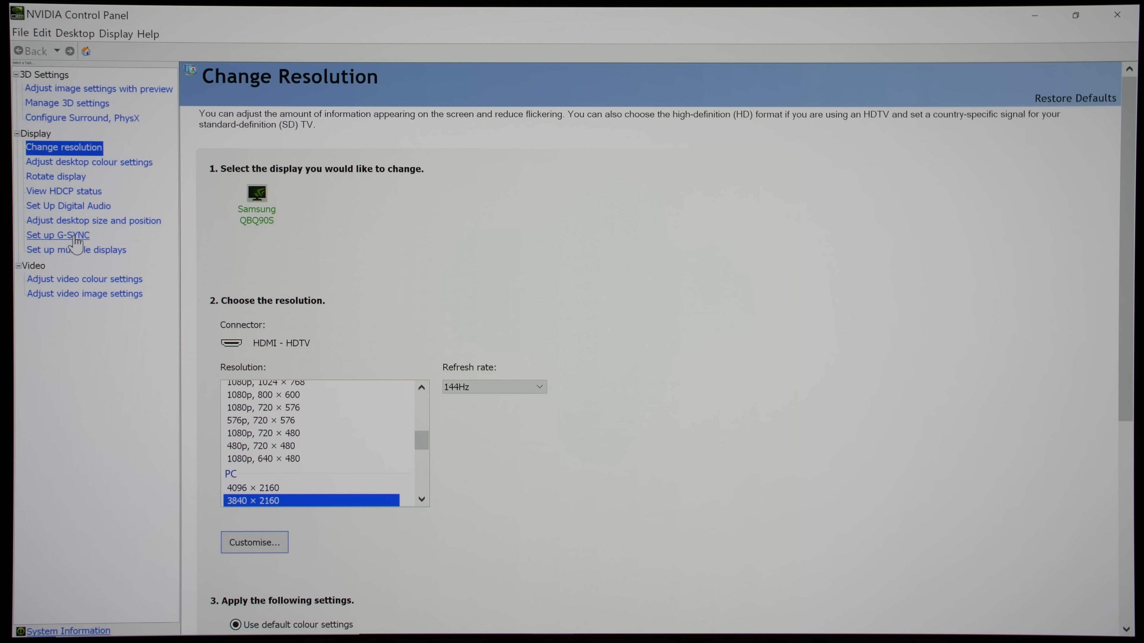
- On the Set up G-SYNC page, tick Enable G-SYNC, G-SYNC Compatible
click(58, 235)
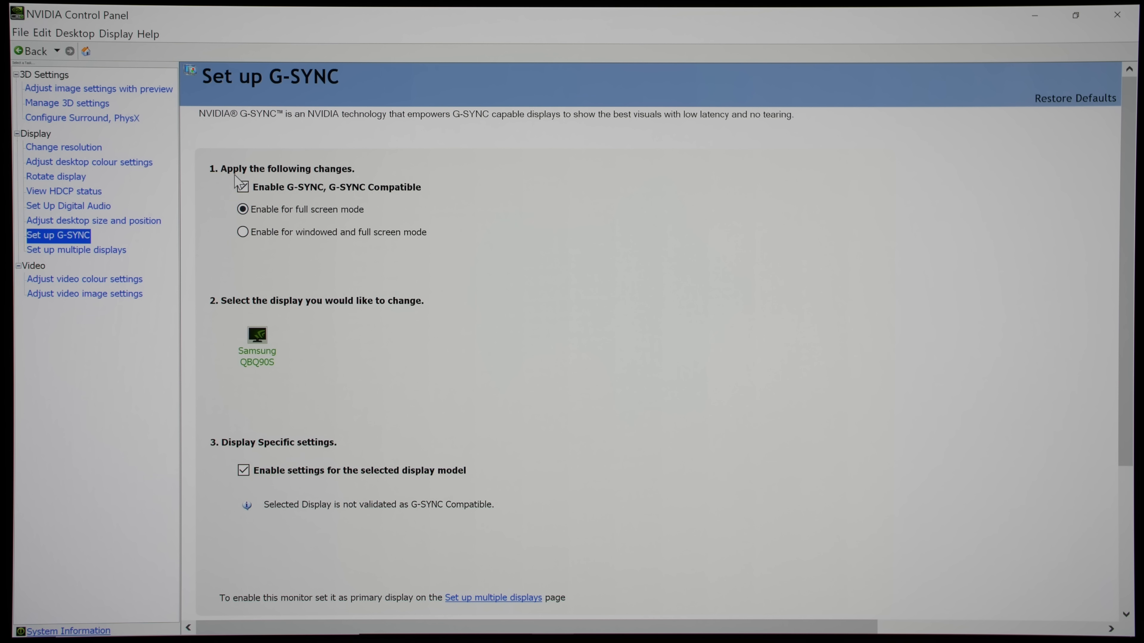
click(242, 186)
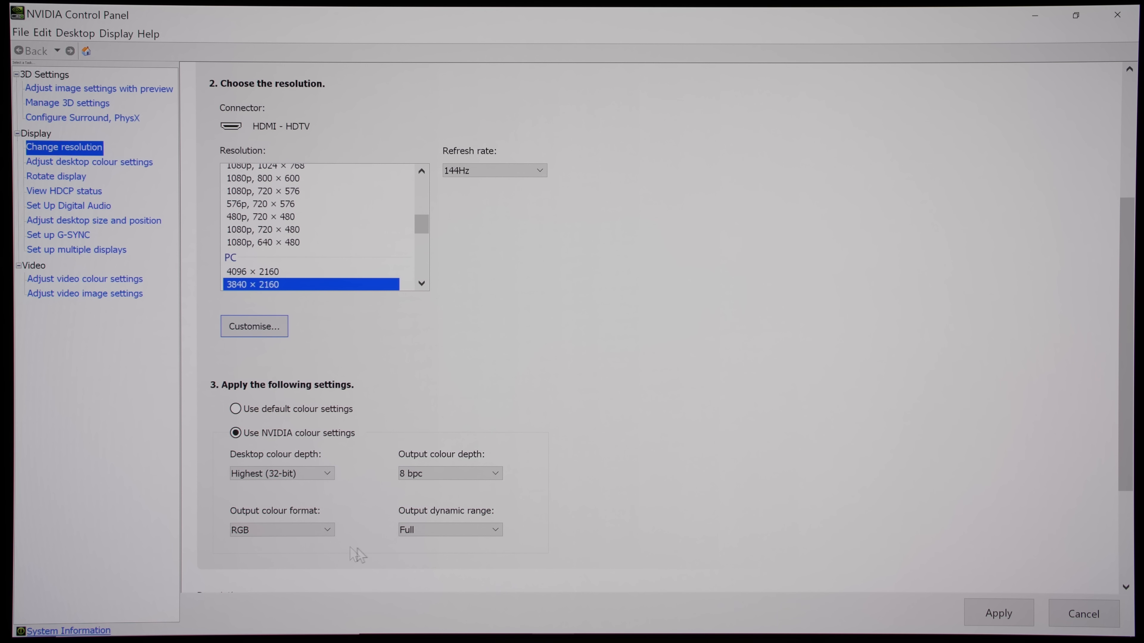
- Switch the output colour format to YCbCr422, then to YCbCr420 with limited range
click(280, 530)
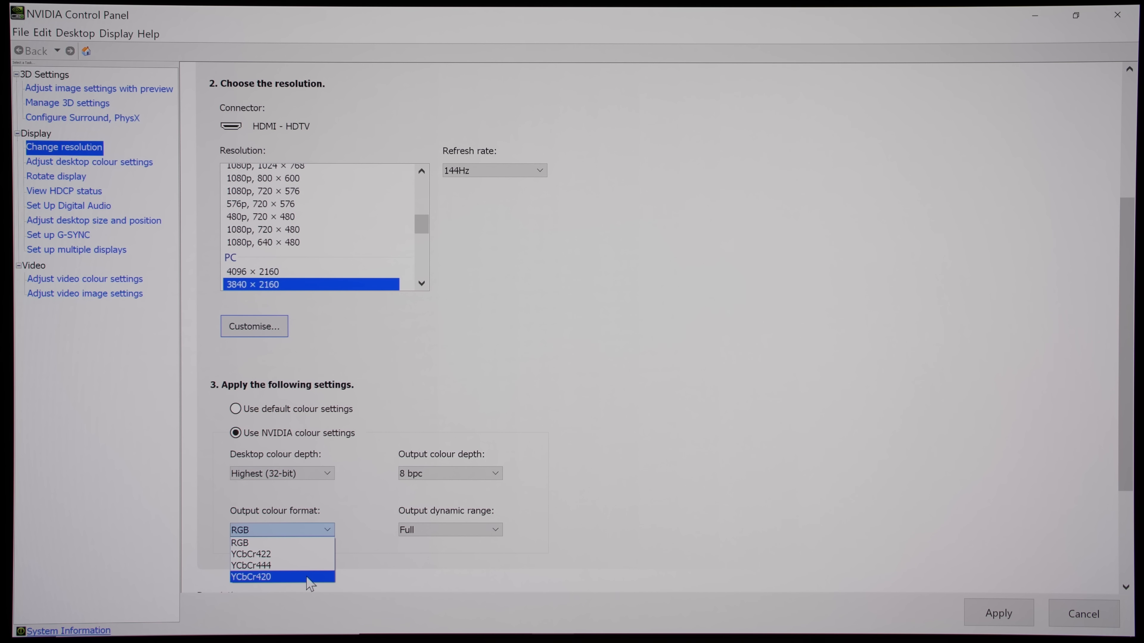
click(250, 553)
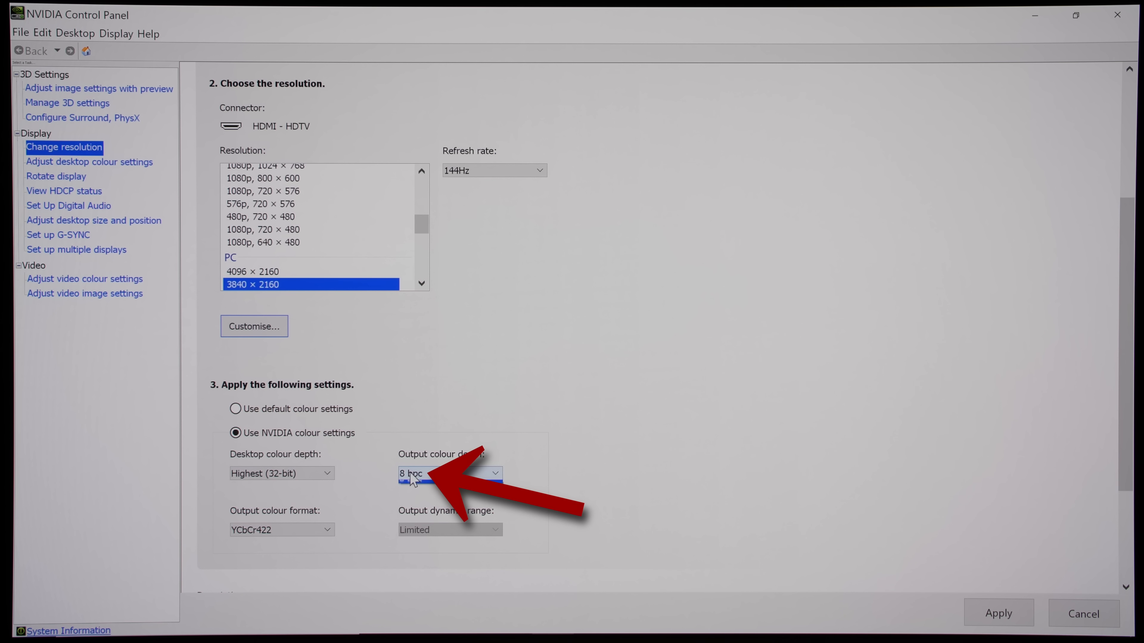
click(281, 530)
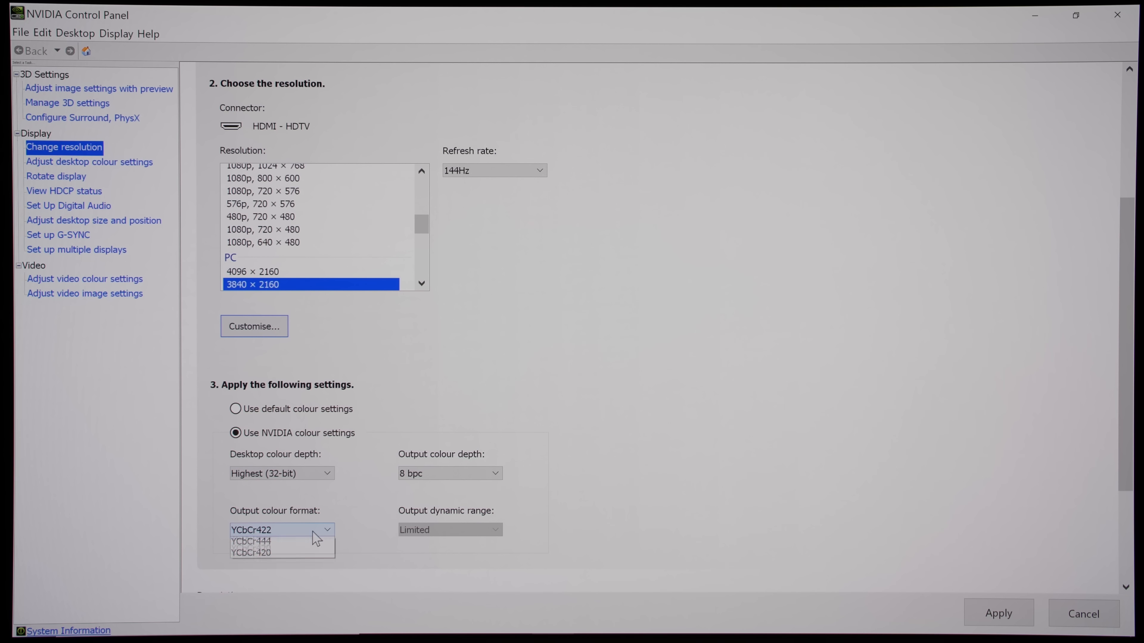
click(250, 553)
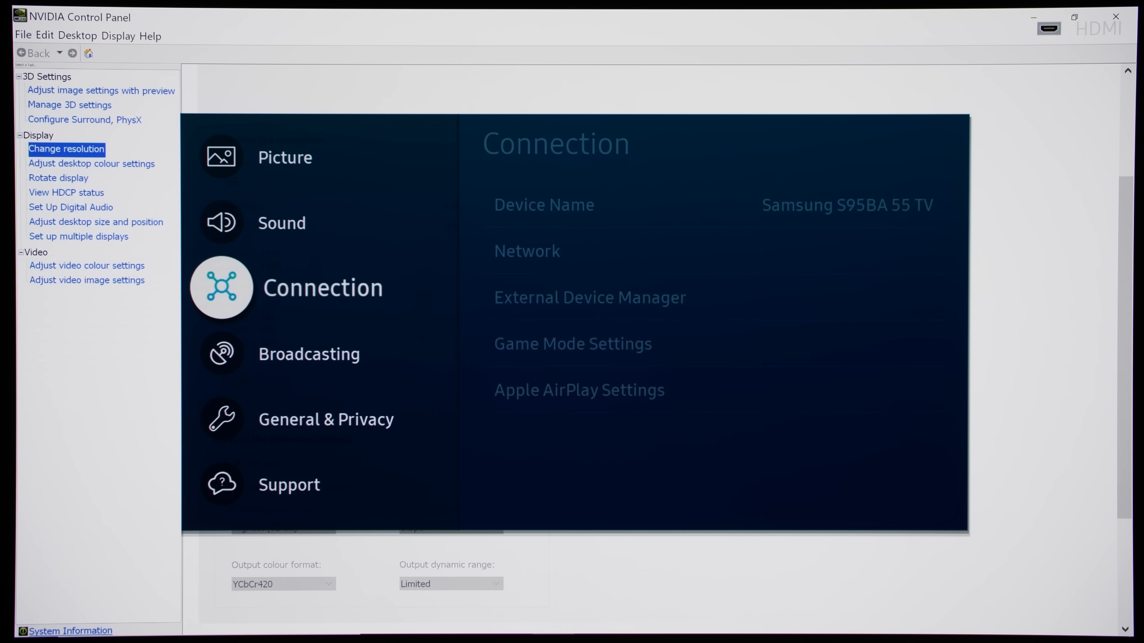
- Enter Connection > External Device Manager, showing HDMI Black Level on Auto
click(589, 297)
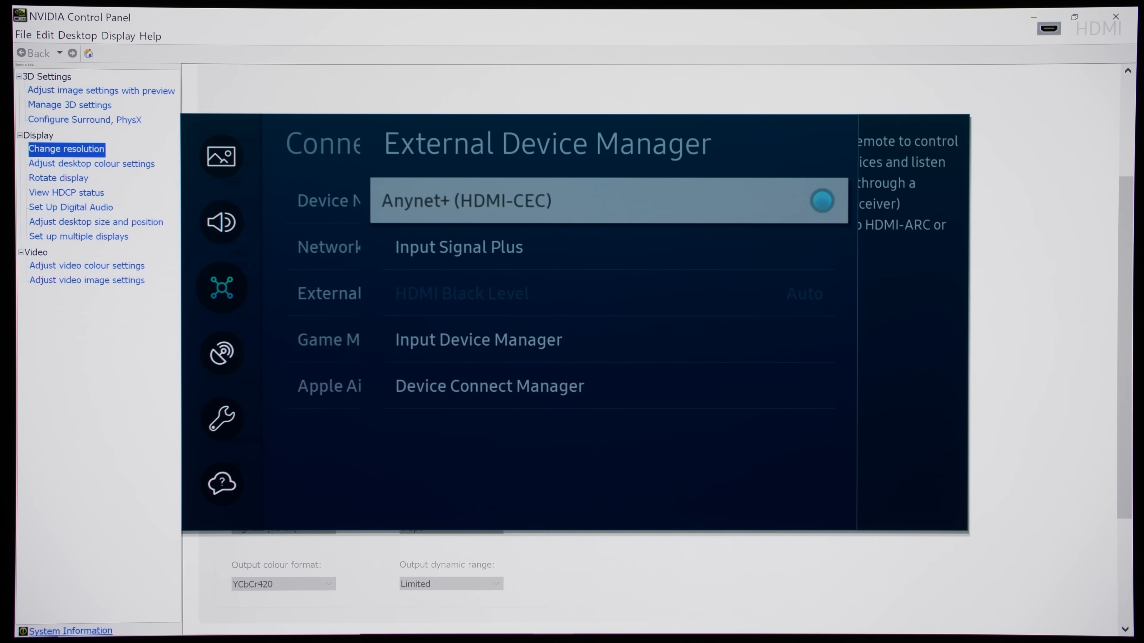
click(458, 247)
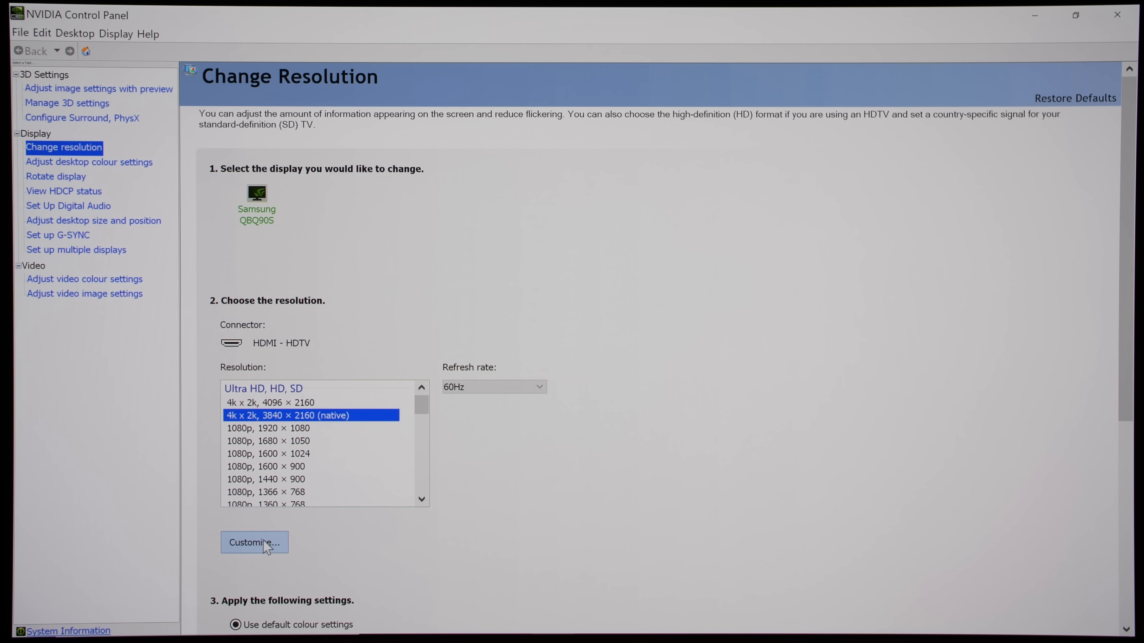
- Create a custom resolution at 144Hz refresh with CVT reduced blank timing
click(254, 542)
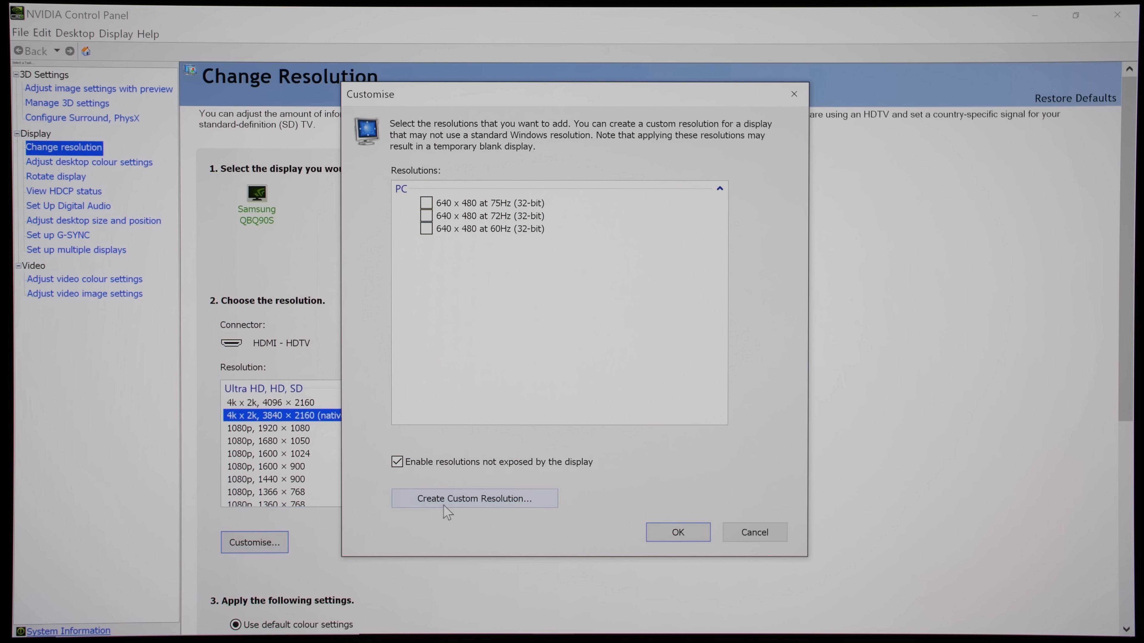
click(475, 498)
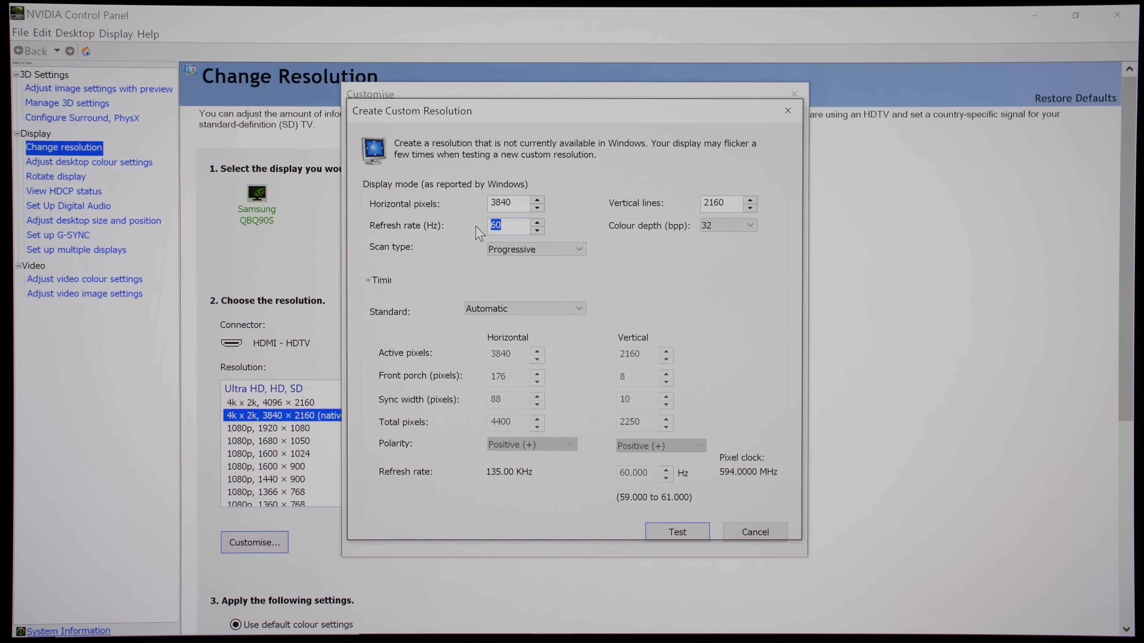
text(144)
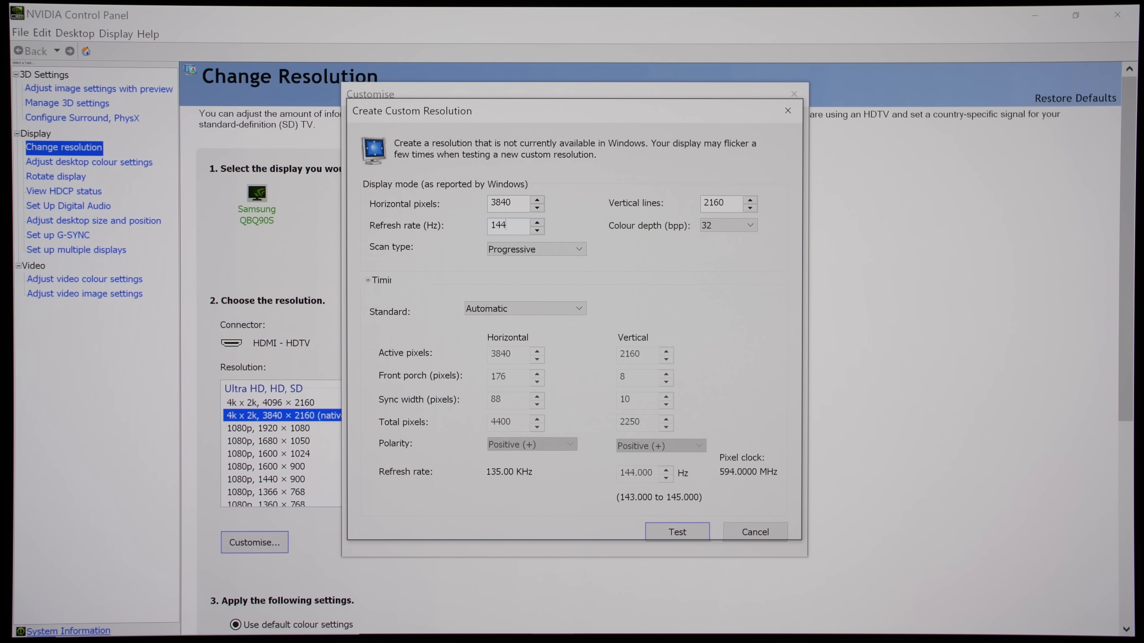
click(524, 308)
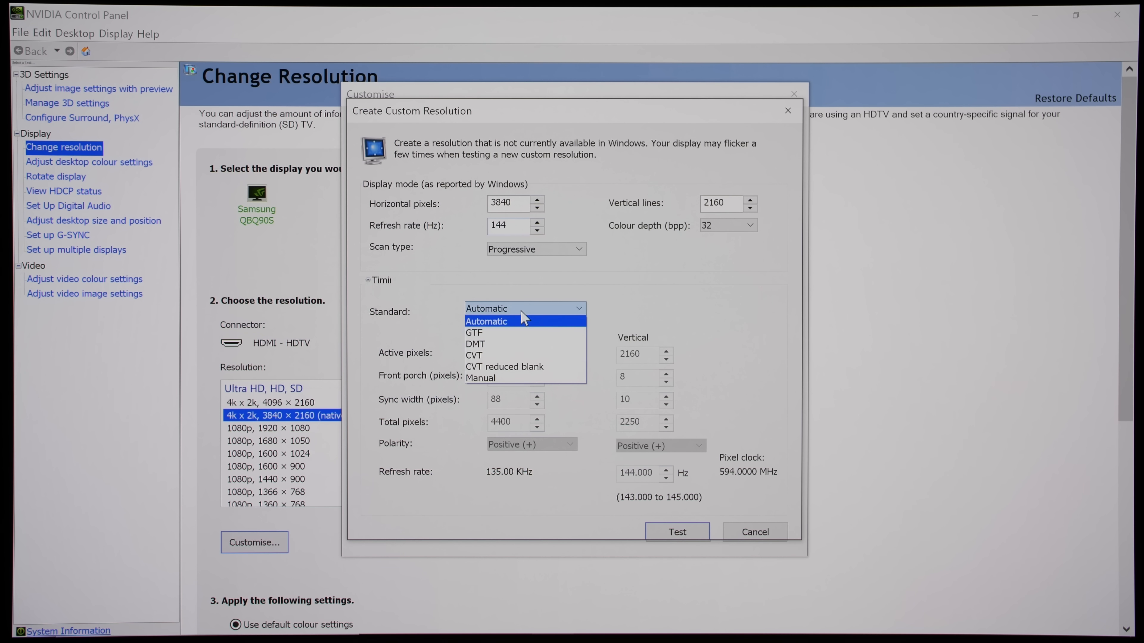
click(504, 366)
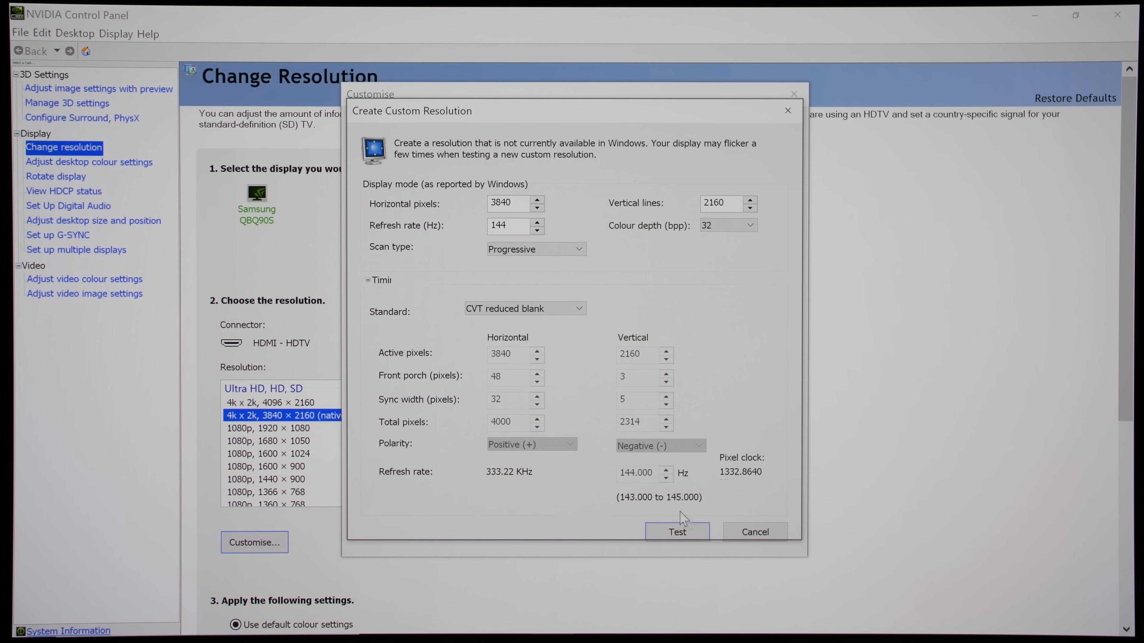
- Test the 3840 × 2160 144Hz custom resolution and save it after it passes
click(676, 532)
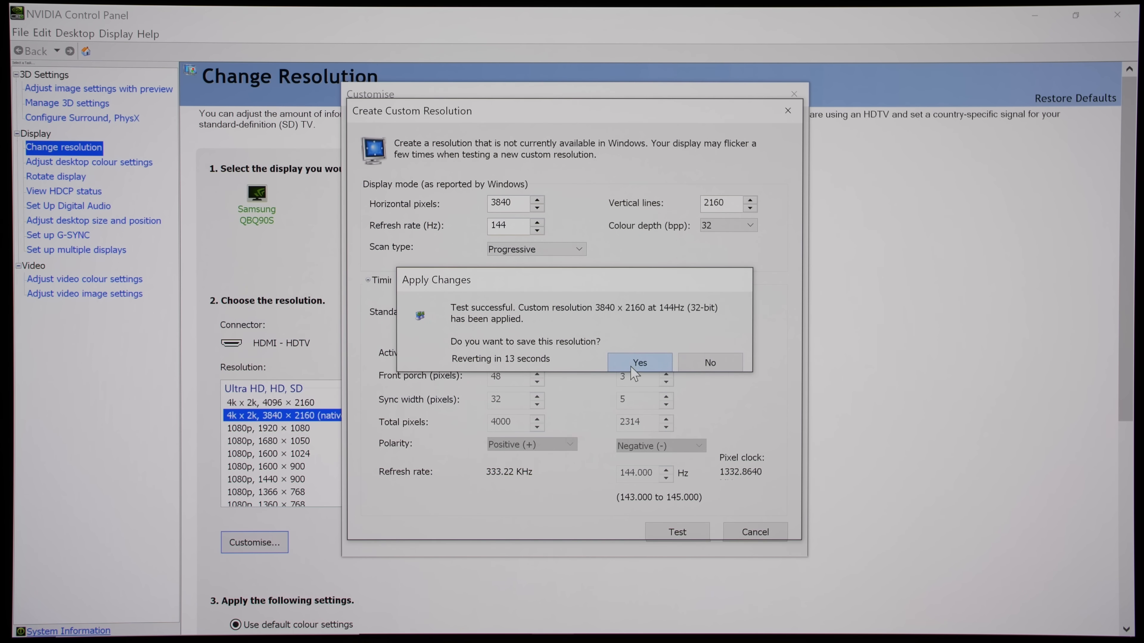
click(639, 362)
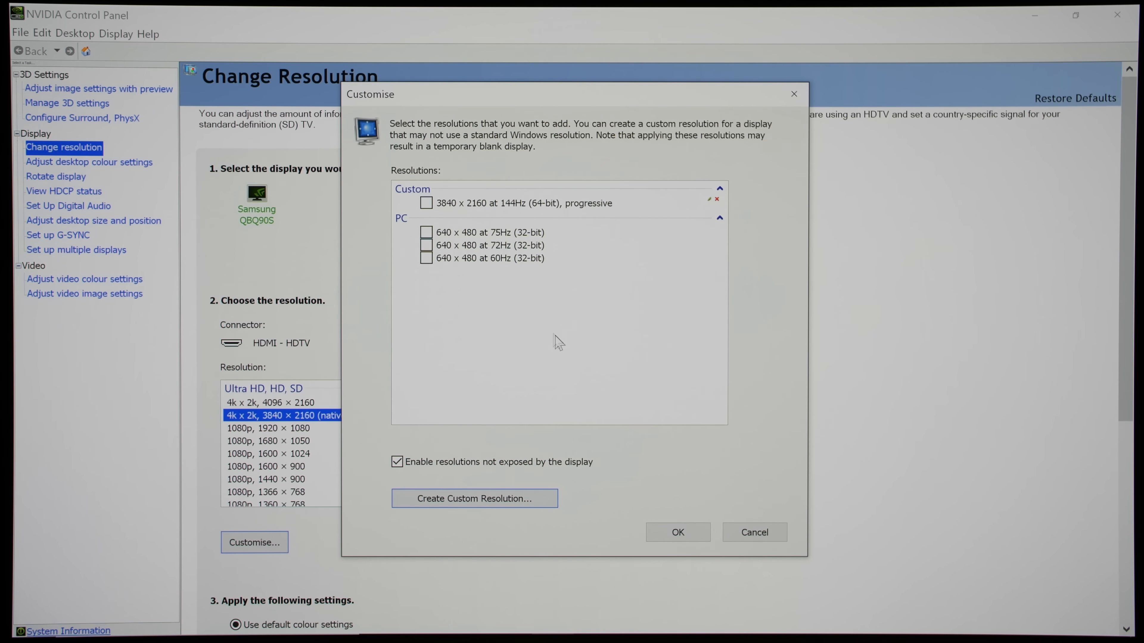
- Close Customise, apply PC 3840 × 2160 at 144Hz and keep the configuration
click(676, 532)
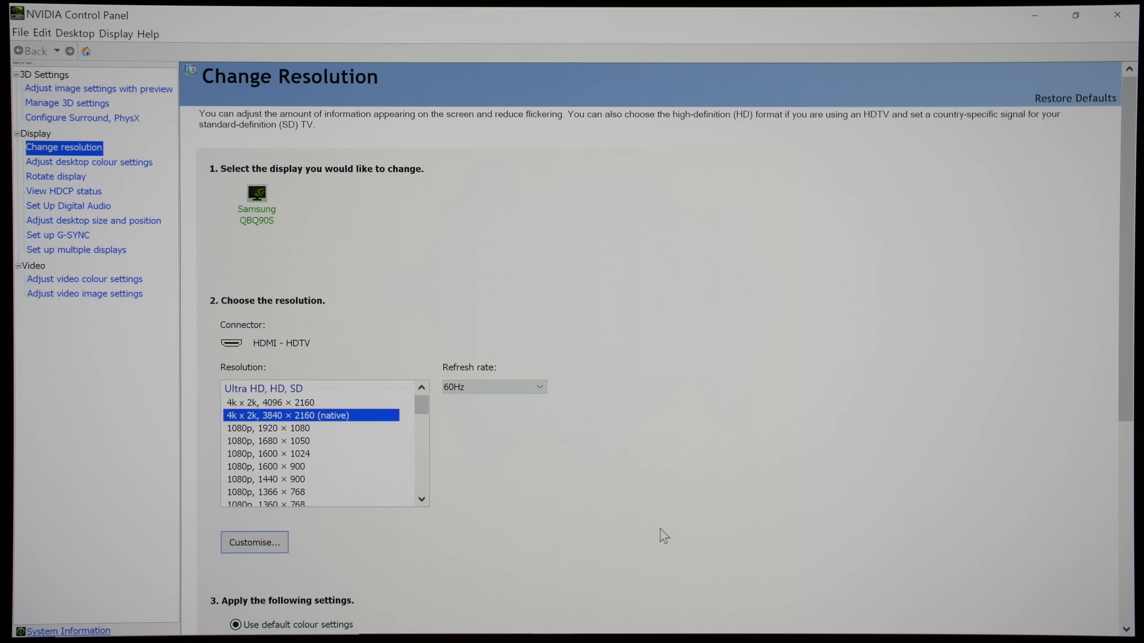
scroll(down, 3)
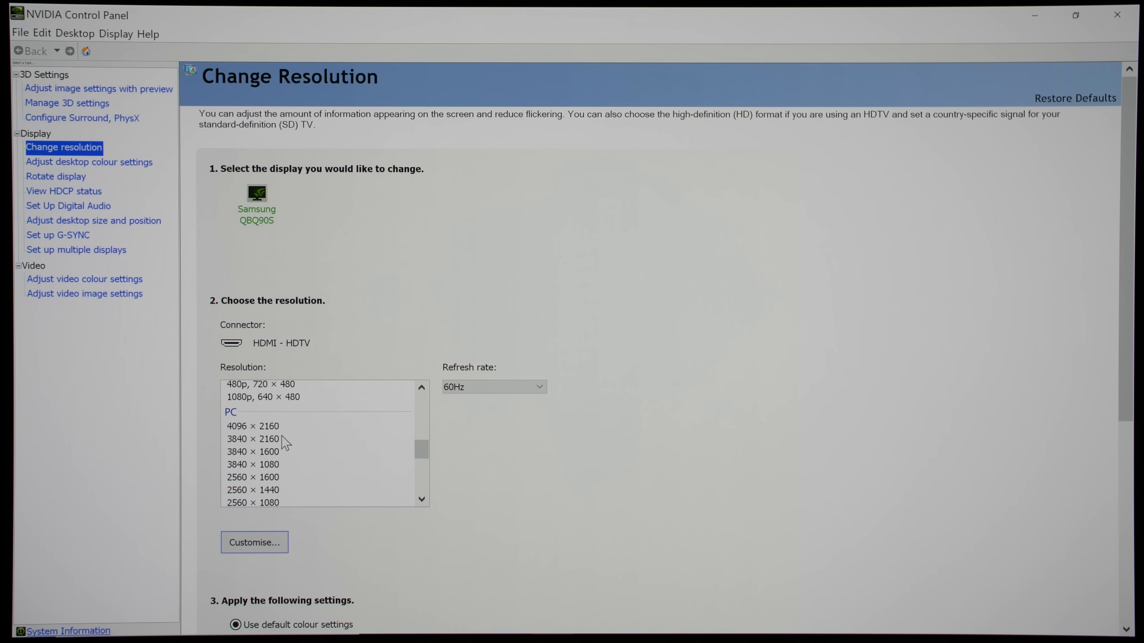
click(252, 438)
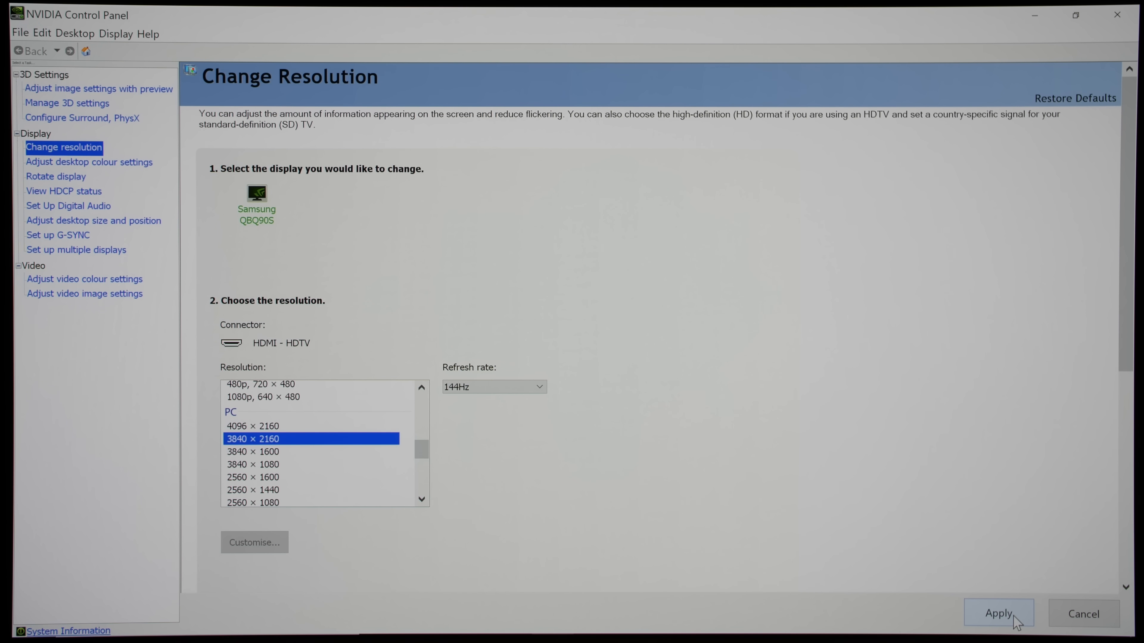
click(997, 613)
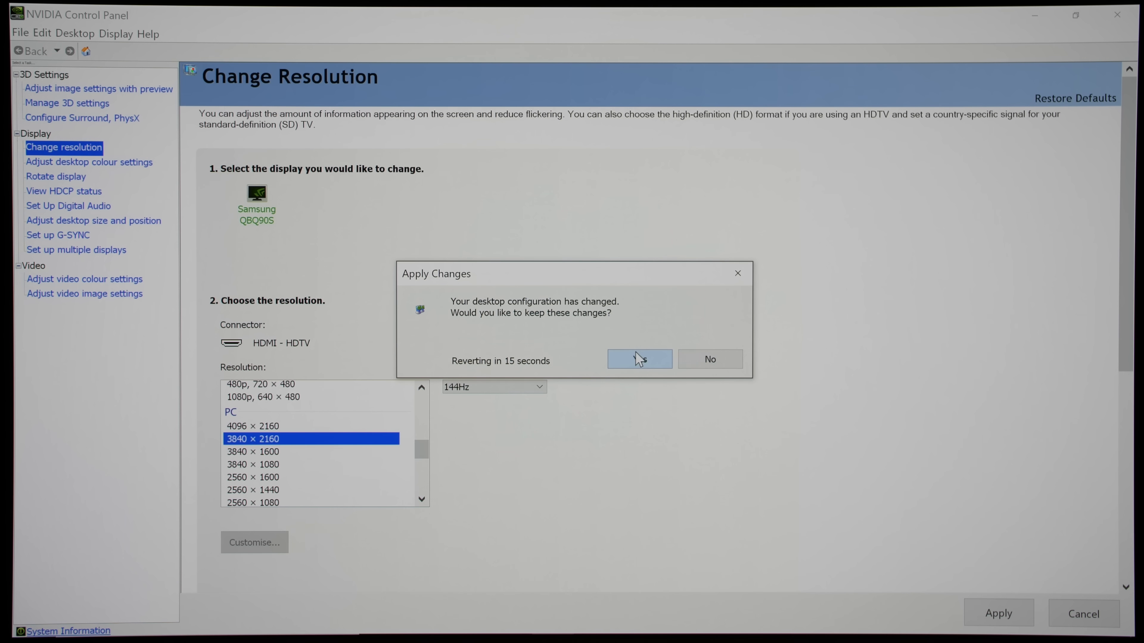
click(638, 359)
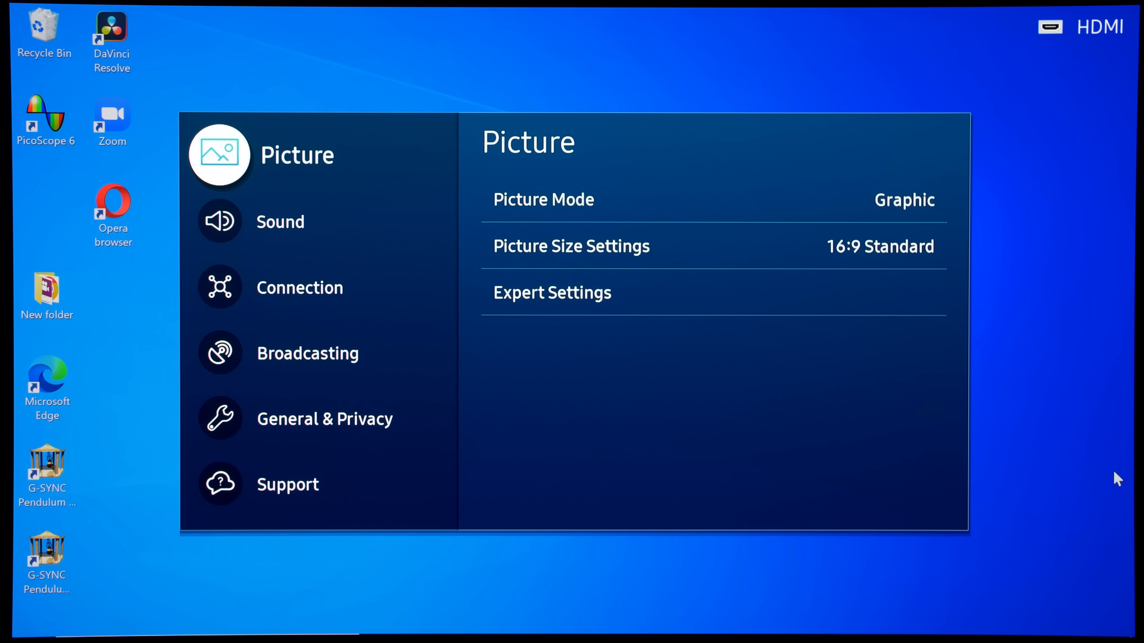
- Set Game Mode to On under Connection, then head toward Expert picture settings
click(299, 287)
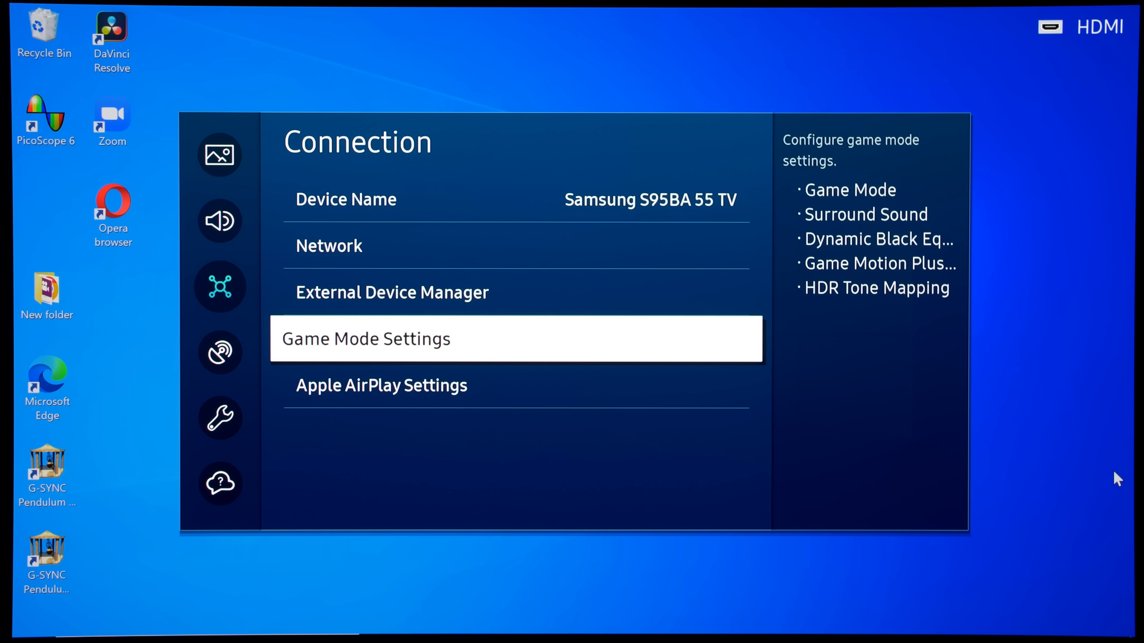
click(365, 339)
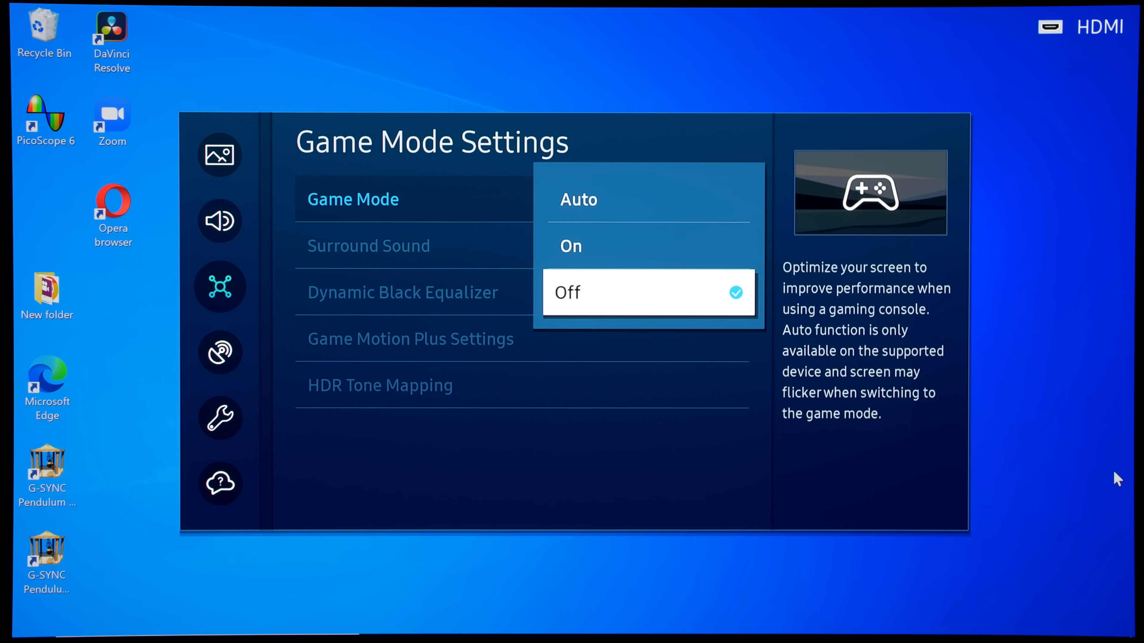
click(571, 246)
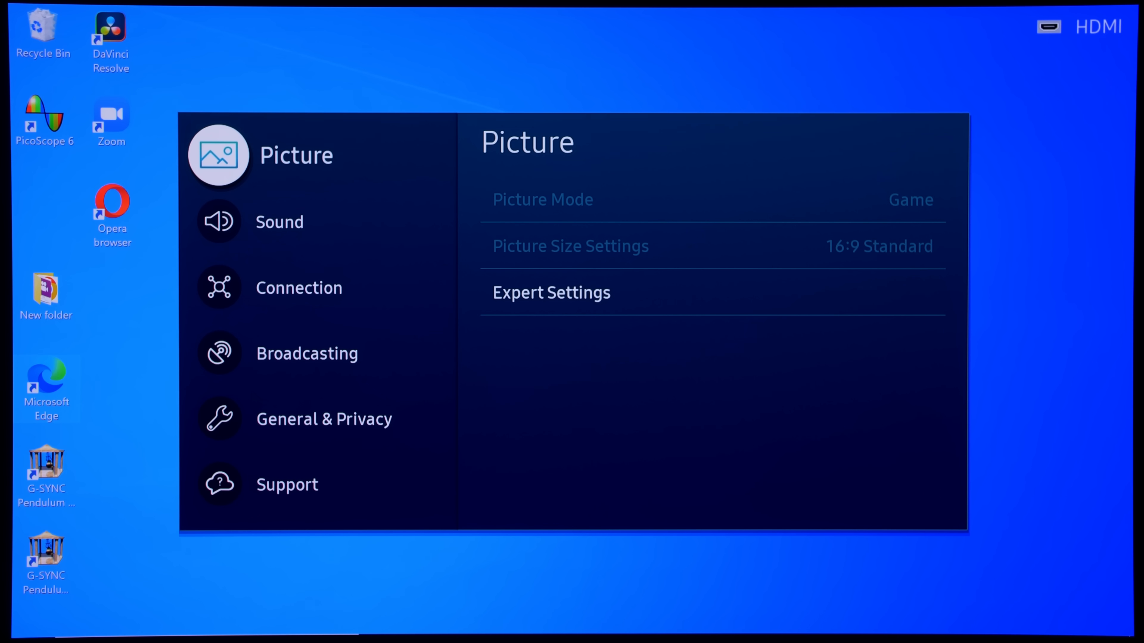
click(550, 292)
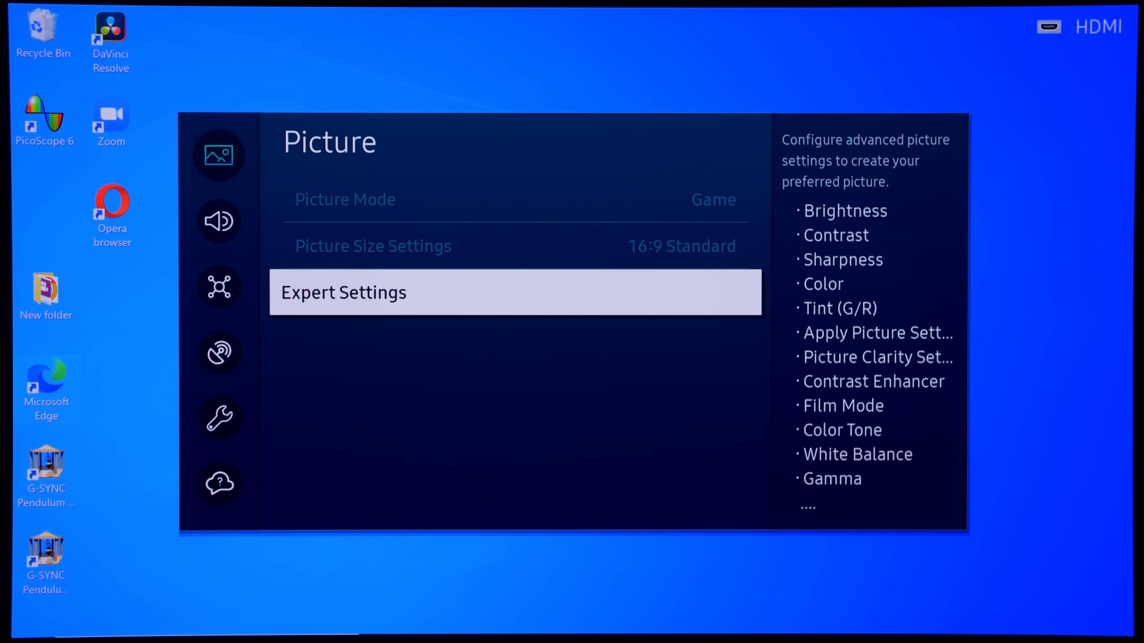